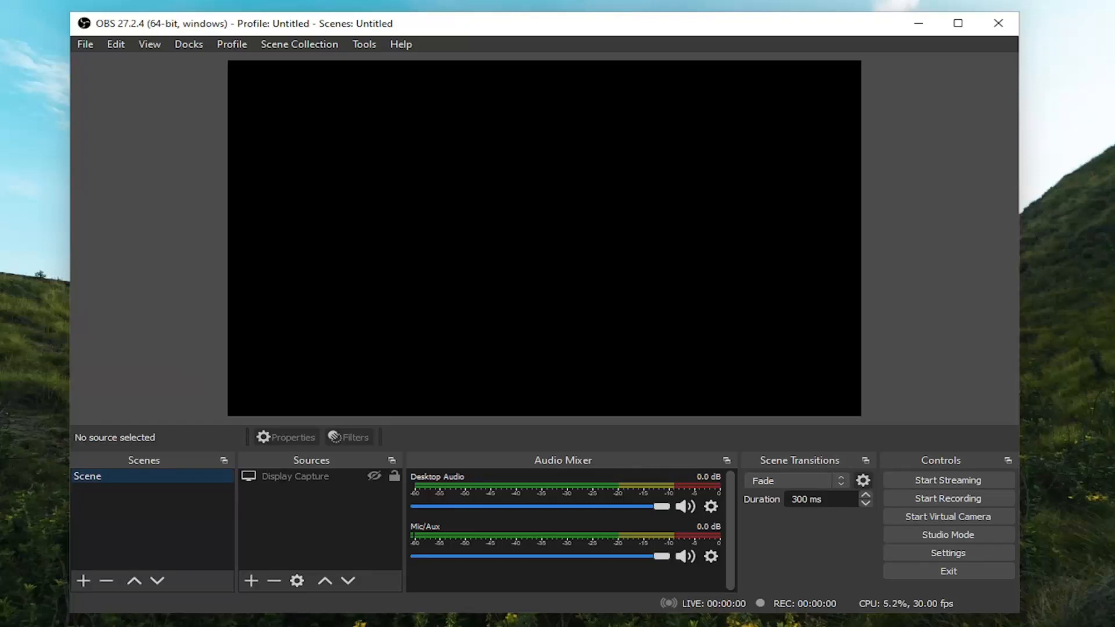
Bring up OBS Settings and choose YouTube - RTMPS as the stream service.
{"action": "left_click", "coordinate": [85, 43]}
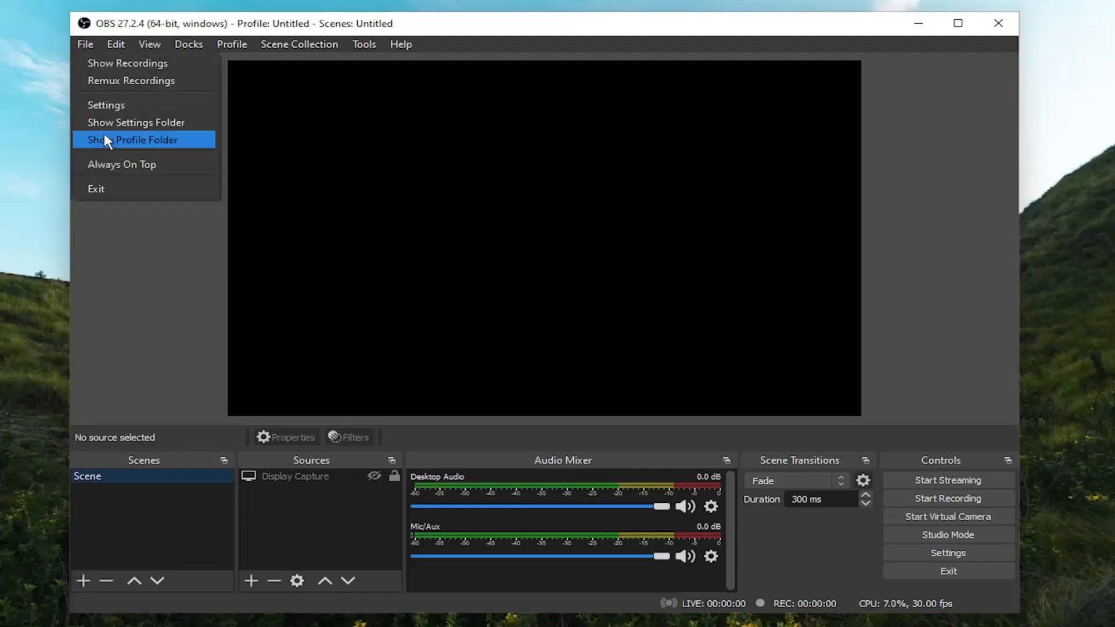
{"action": "left_click", "coordinate": [106, 105]}
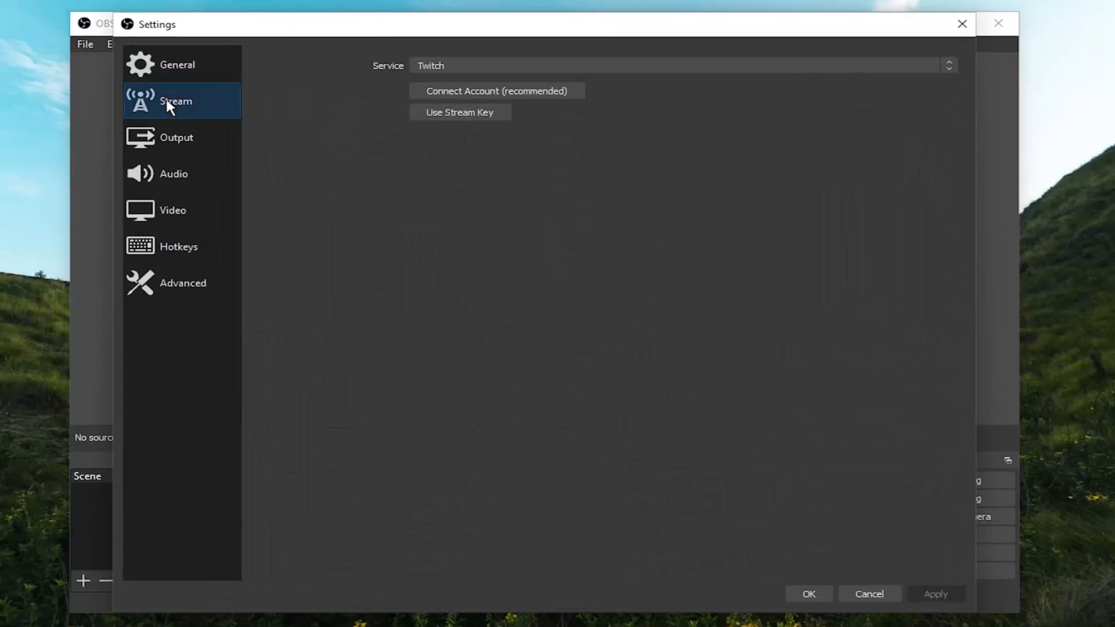
{"action": "mouse_move", "coordinate": [458, 65]}
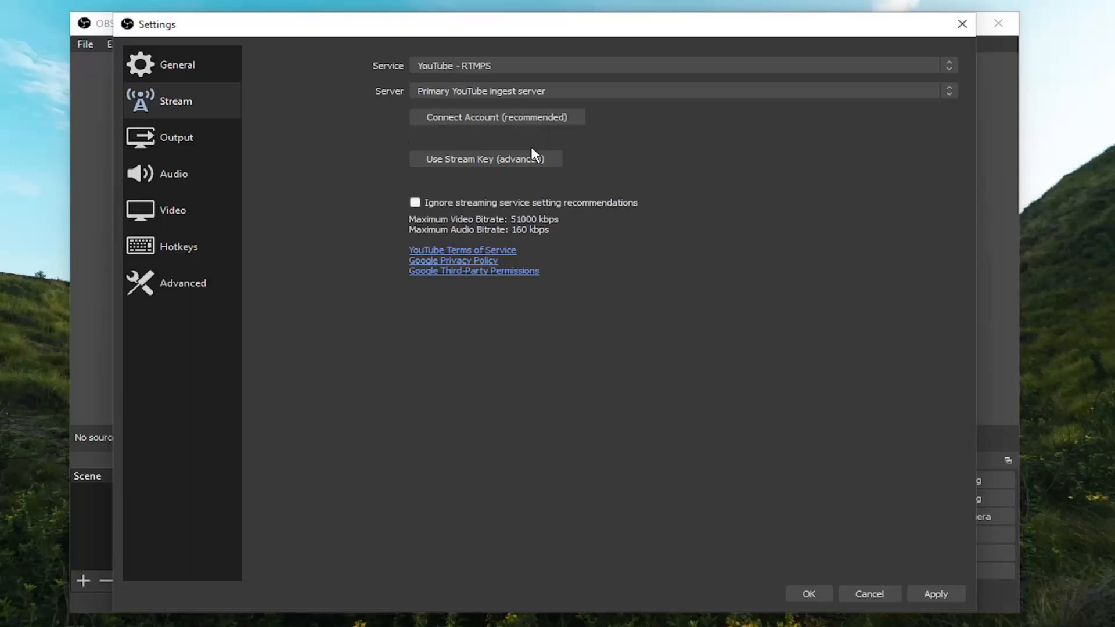
{"action": "mouse_move", "coordinate": [434, 198]}
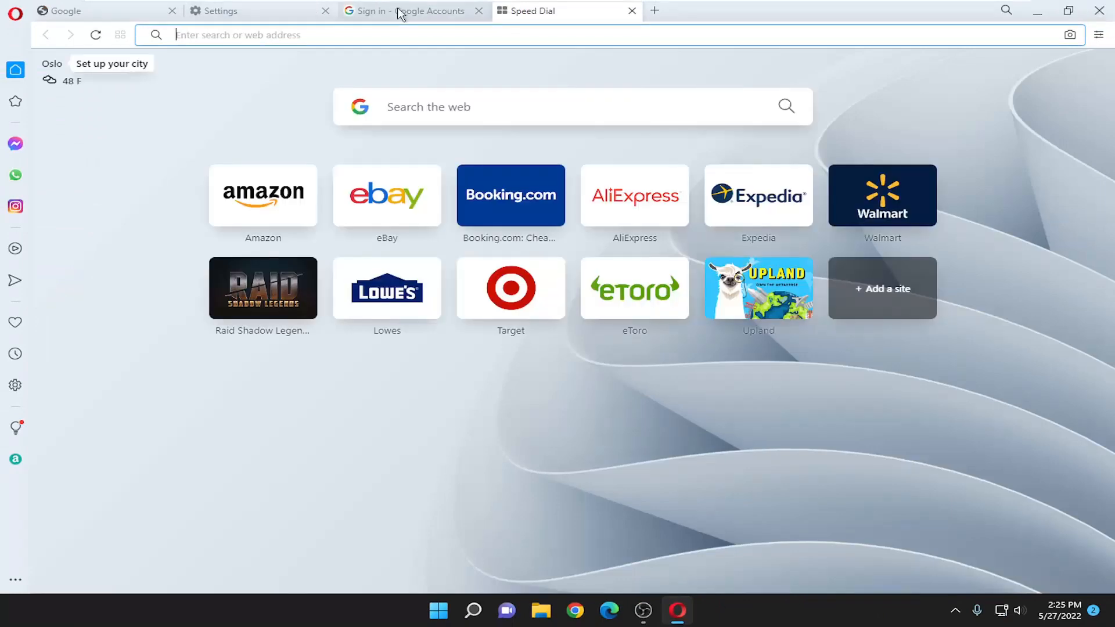
Abandon the Google sign-in by quitting the Opera browser with its tabs.
{"action": "left_click", "coordinate": [413, 11]}
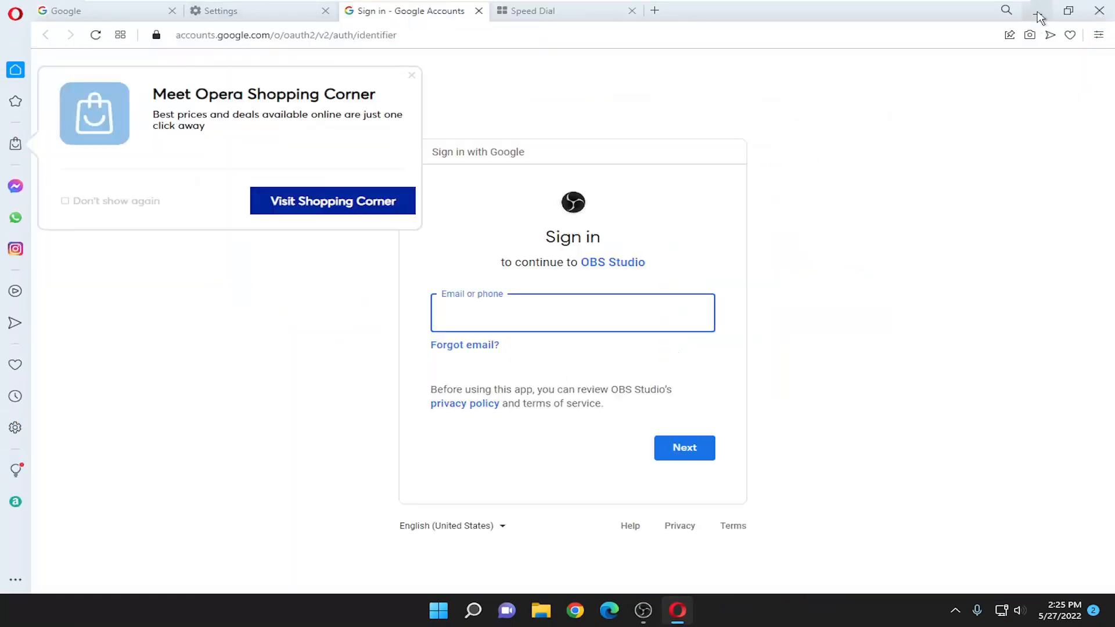
{"action": "left_click", "coordinate": [1100, 11]}
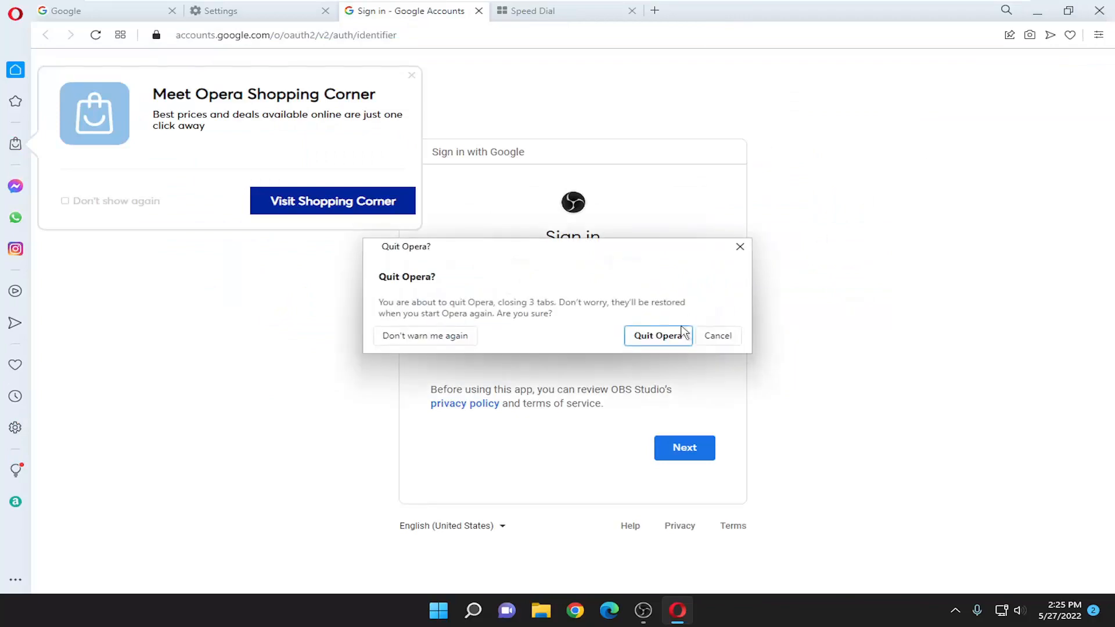
{"action": "left_click", "coordinate": [657, 336]}
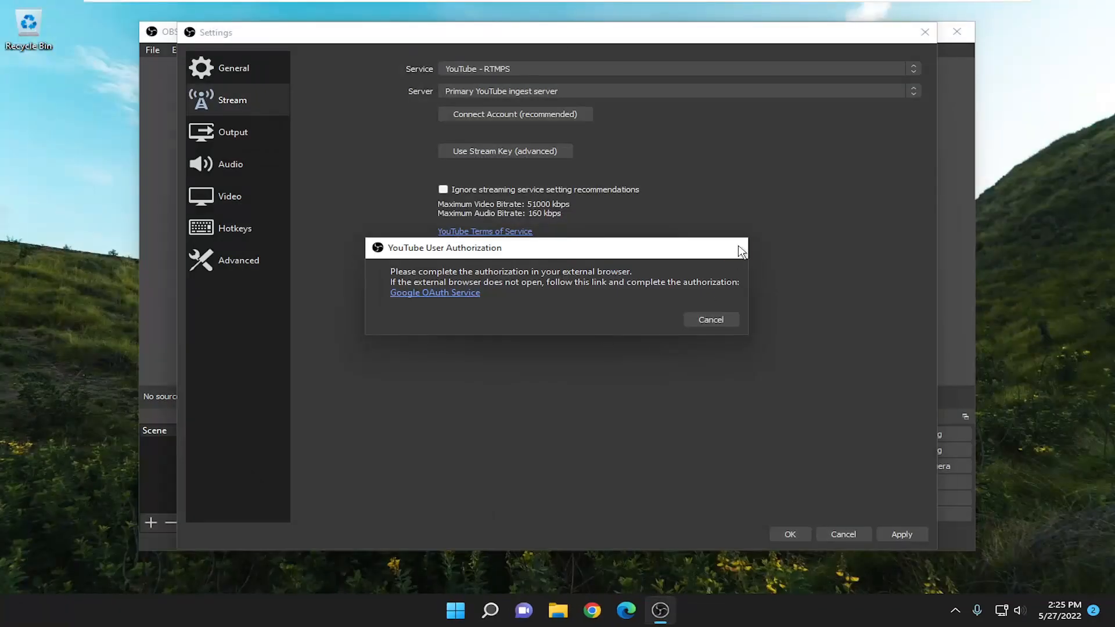
Cancel the YouTube authorization and leave Settings via the Confirm Changes prompt.
{"action": "left_click", "coordinate": [710, 320]}
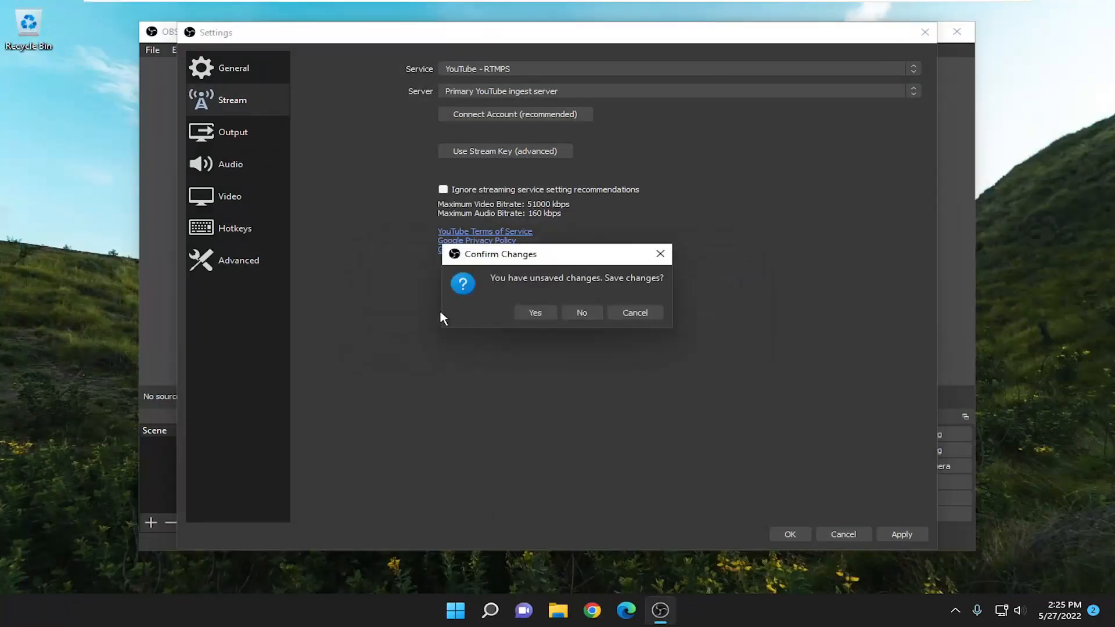
{"action": "left_click", "coordinate": [581, 313]}
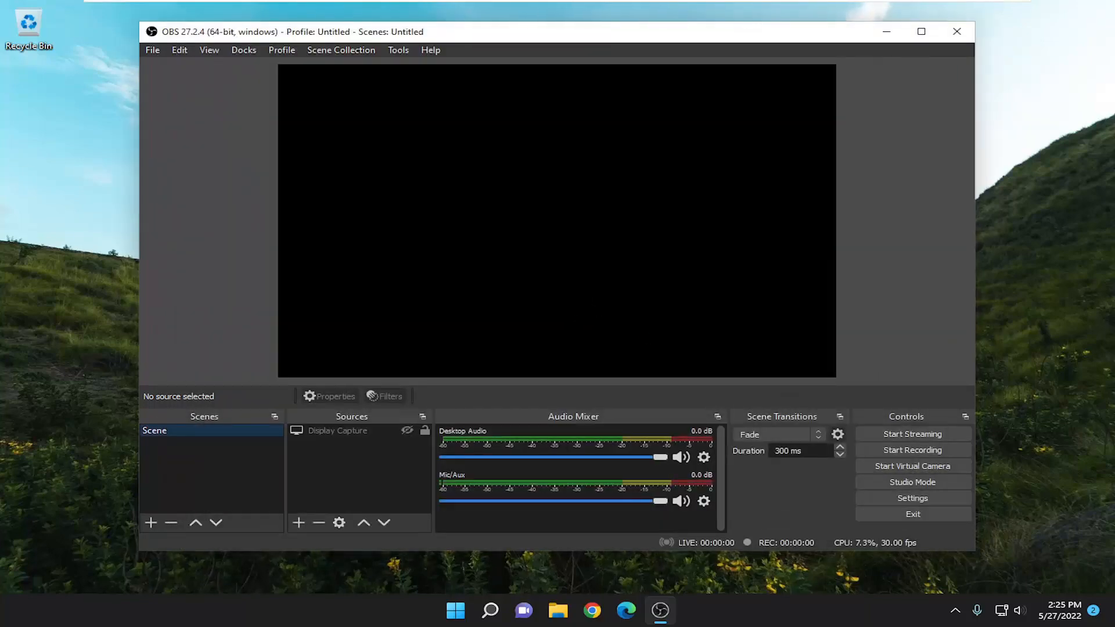